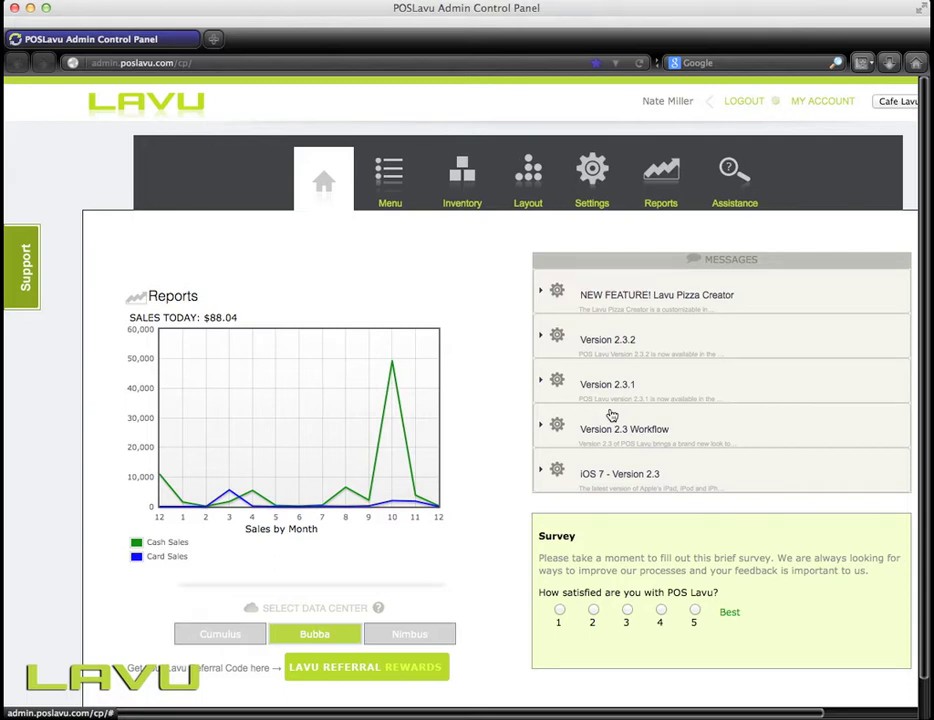
mouse_move(436, 428)
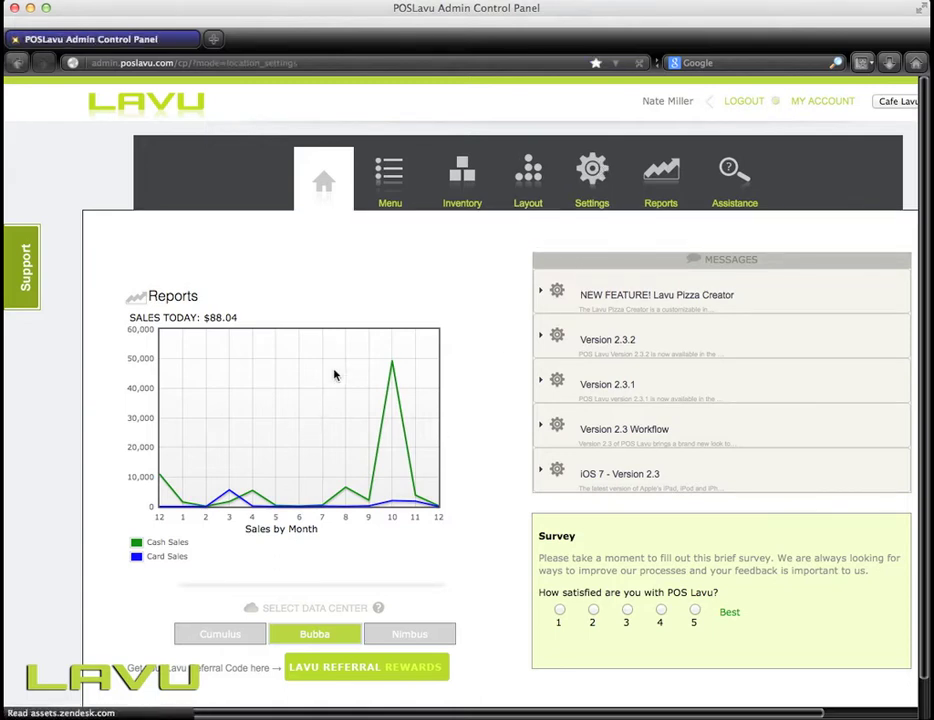
- Add a new revenue center named Bar in the Revenue Centers settings
click(588, 176)
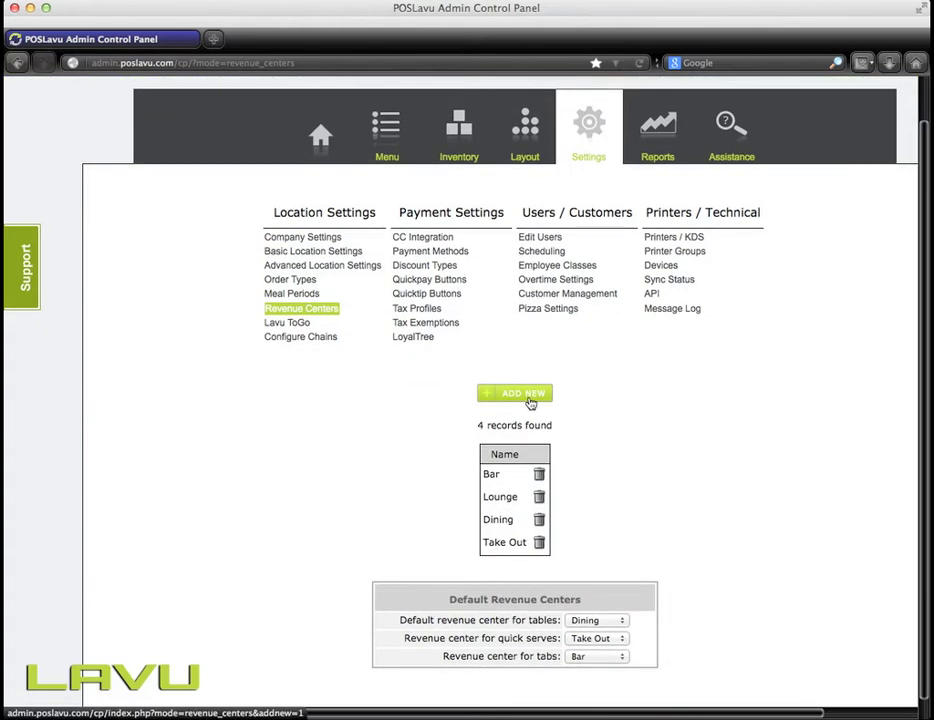
click(514, 392)
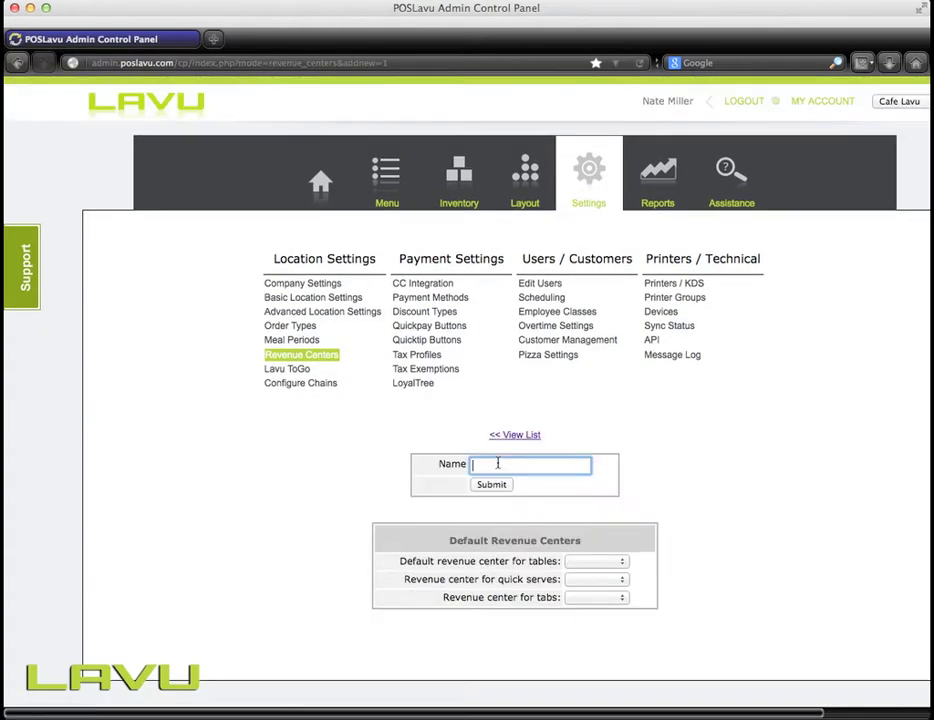
text(Bar)
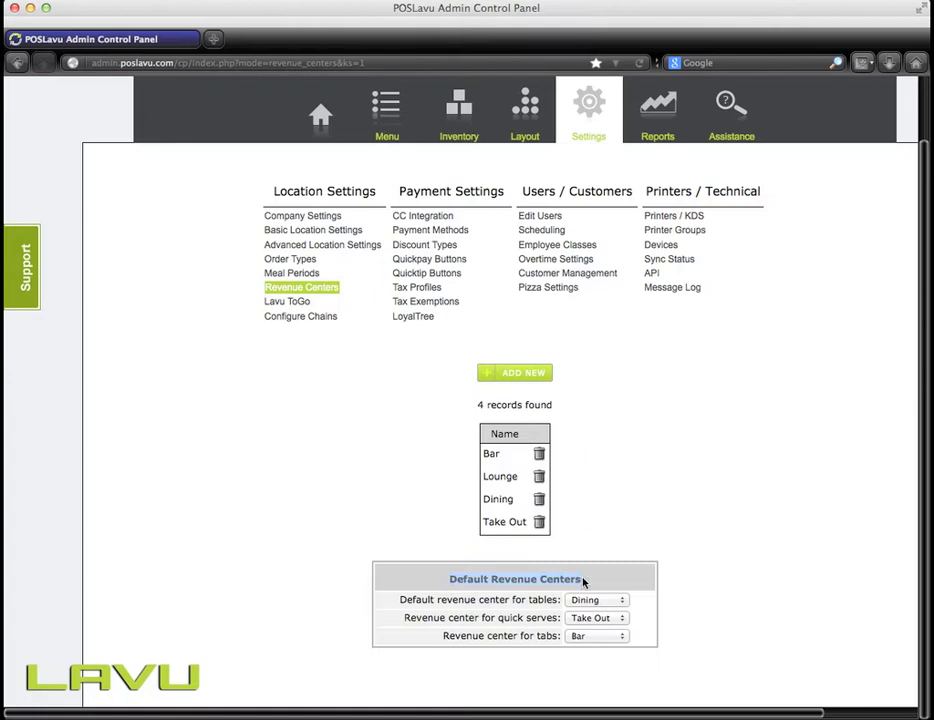
mouse_move(600, 600)
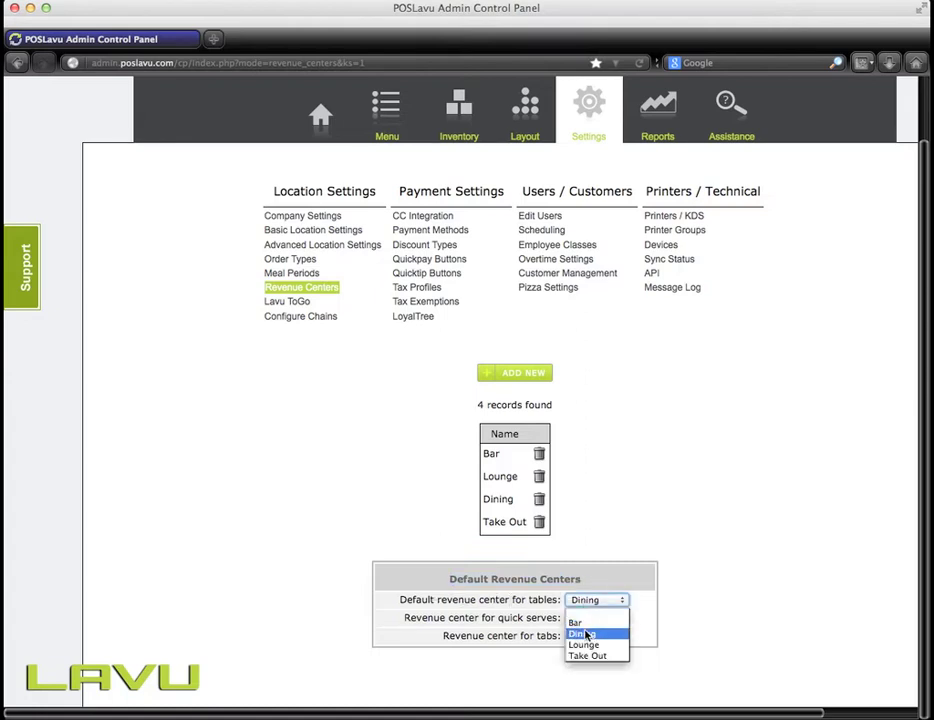
- Choose Dining as the default revenue center for tables
click(588, 644)
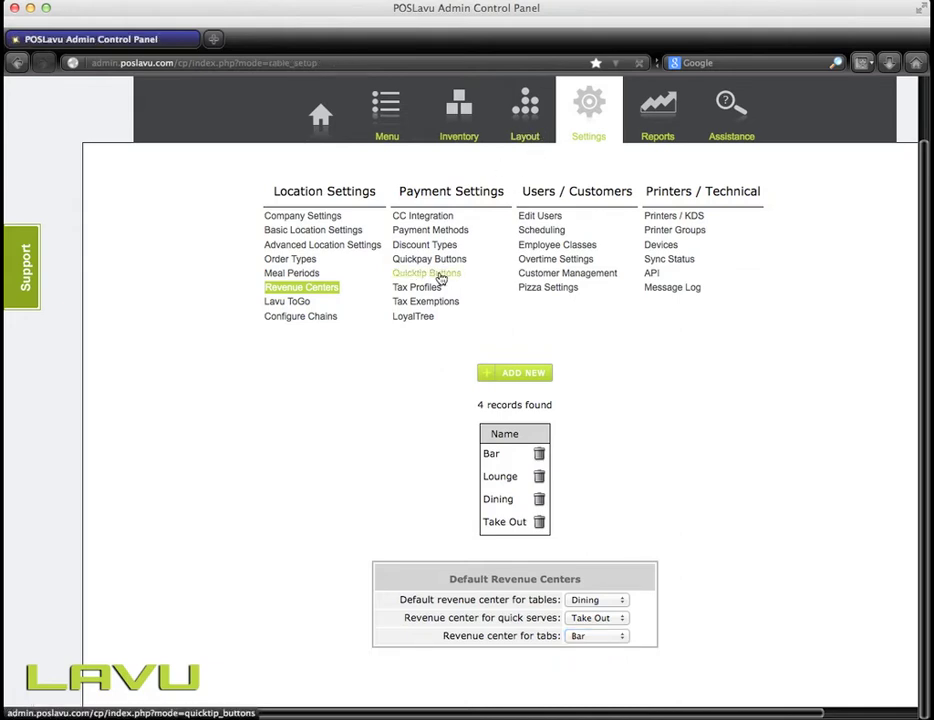
- Assign the diamond table left of table23 in the Bar room layout to Lounge
click(524, 110)
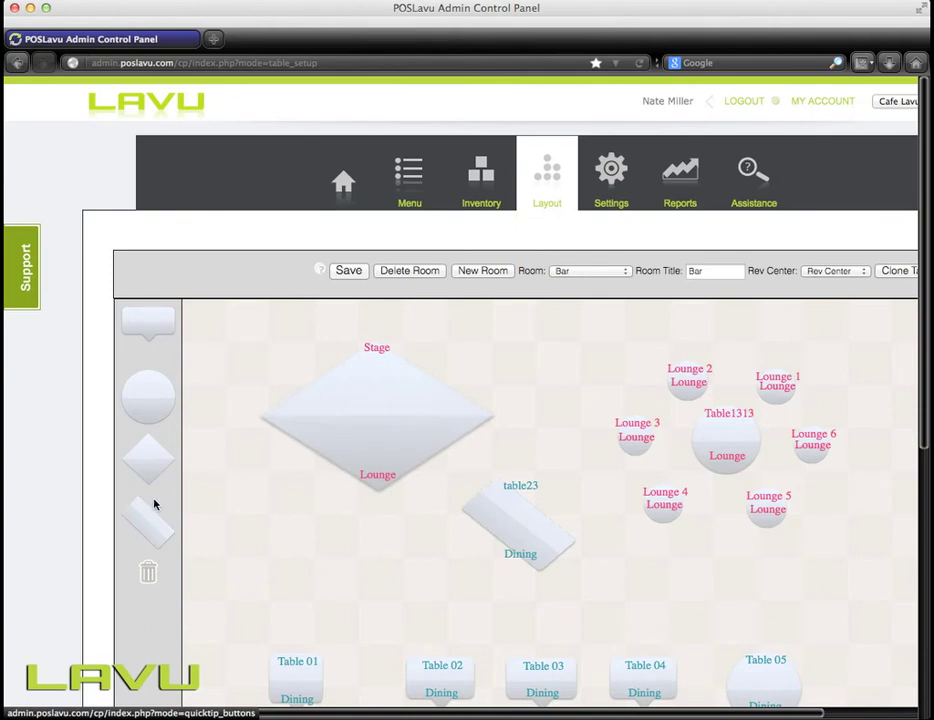
click(148, 458)
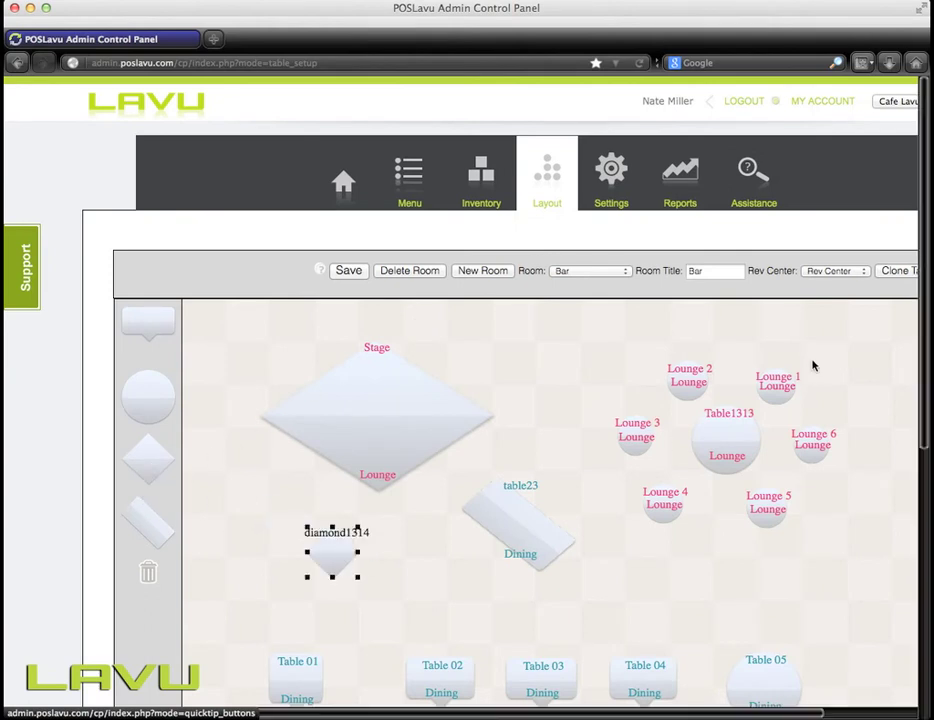
mouse_move(828, 276)
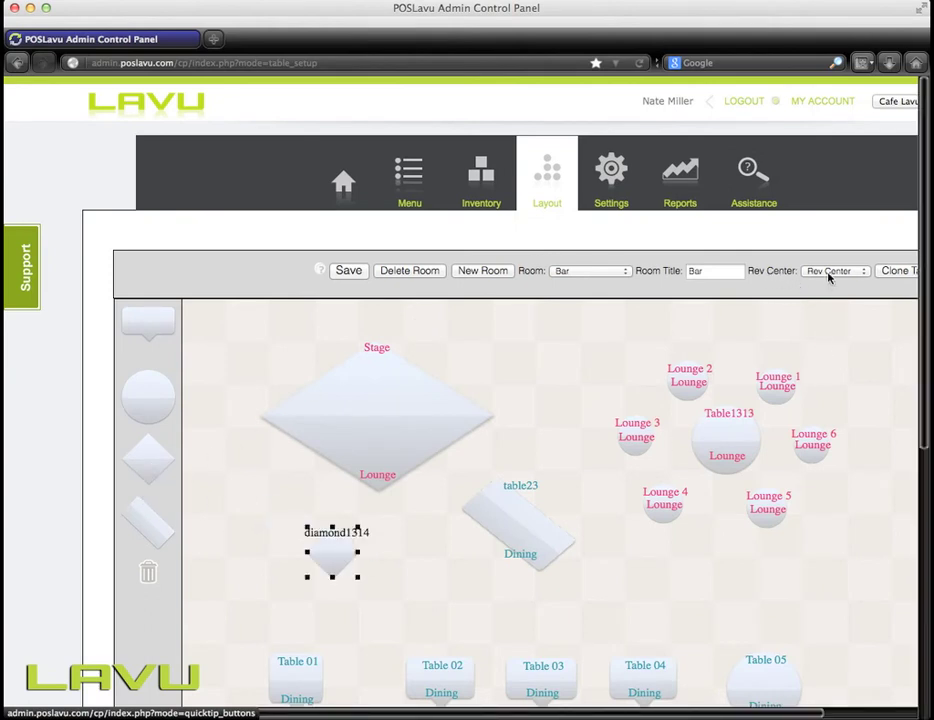
click(836, 270)
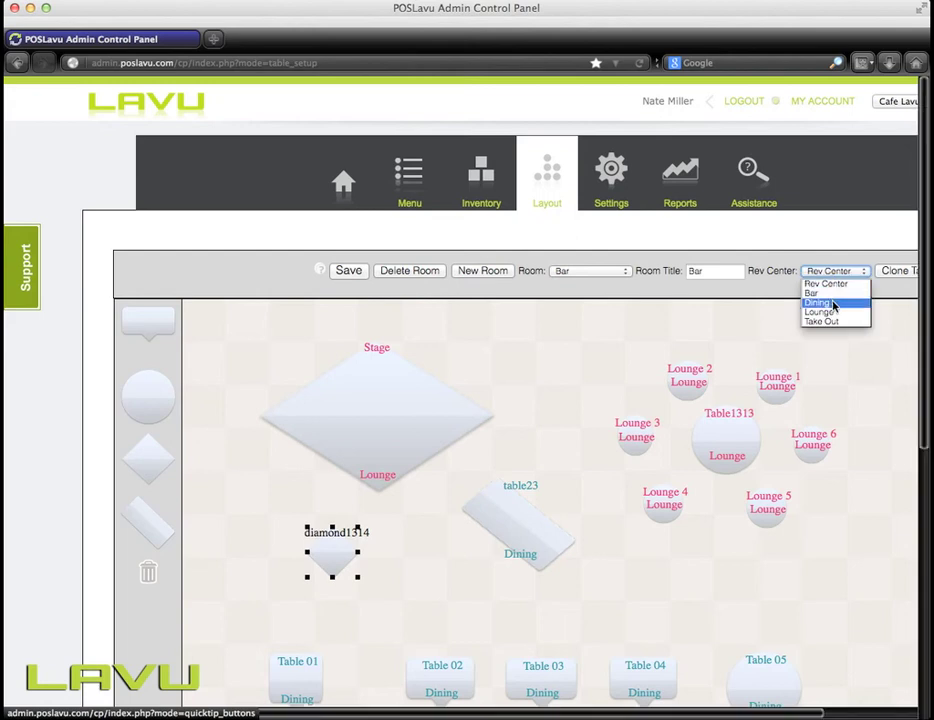
click(820, 312)
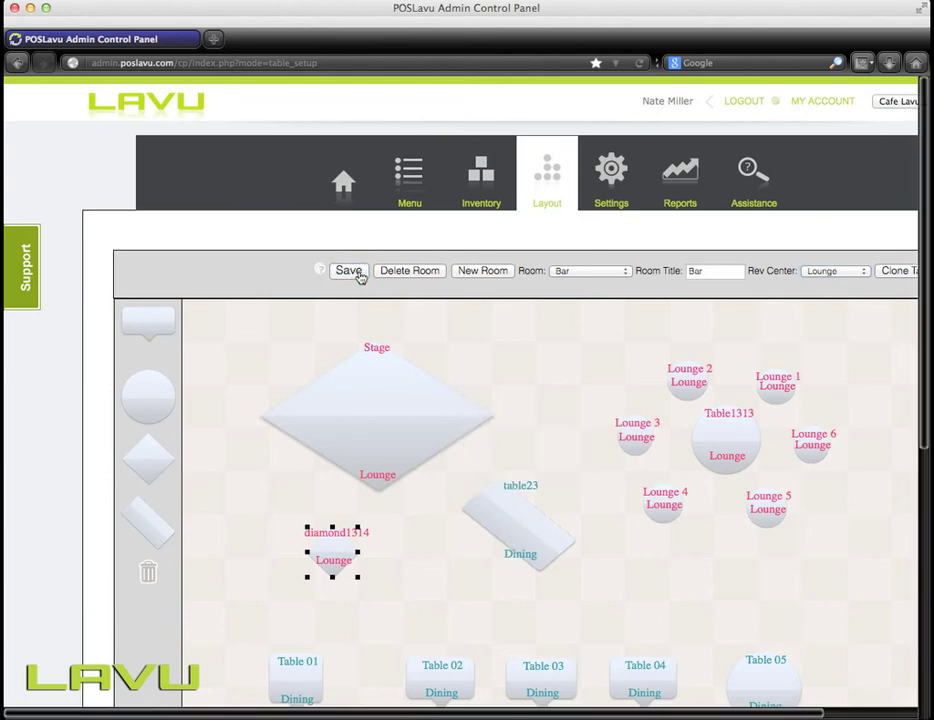
- Save the Lounge table assignment and show the Revenue Centers sales report for 12/16/2013
click(680, 176)
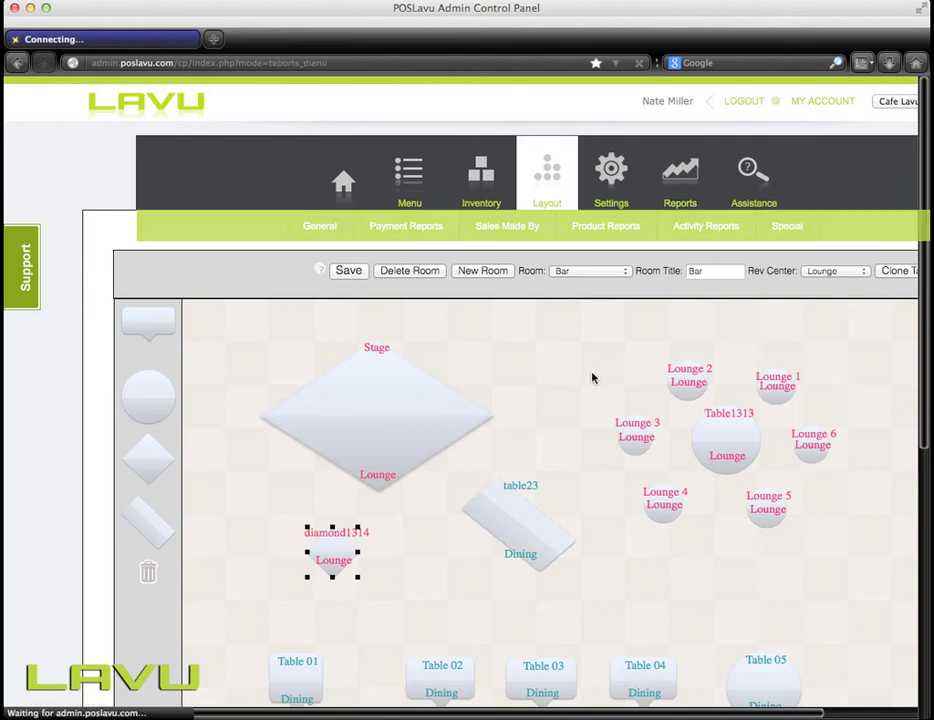
click(680, 176)
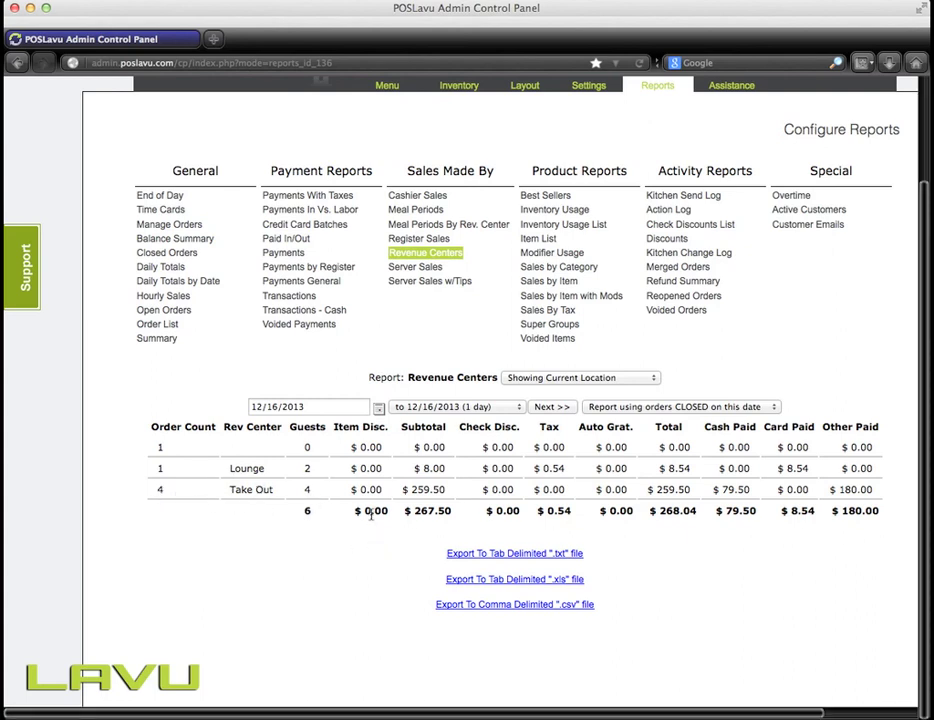
mouse_move(432, 560)
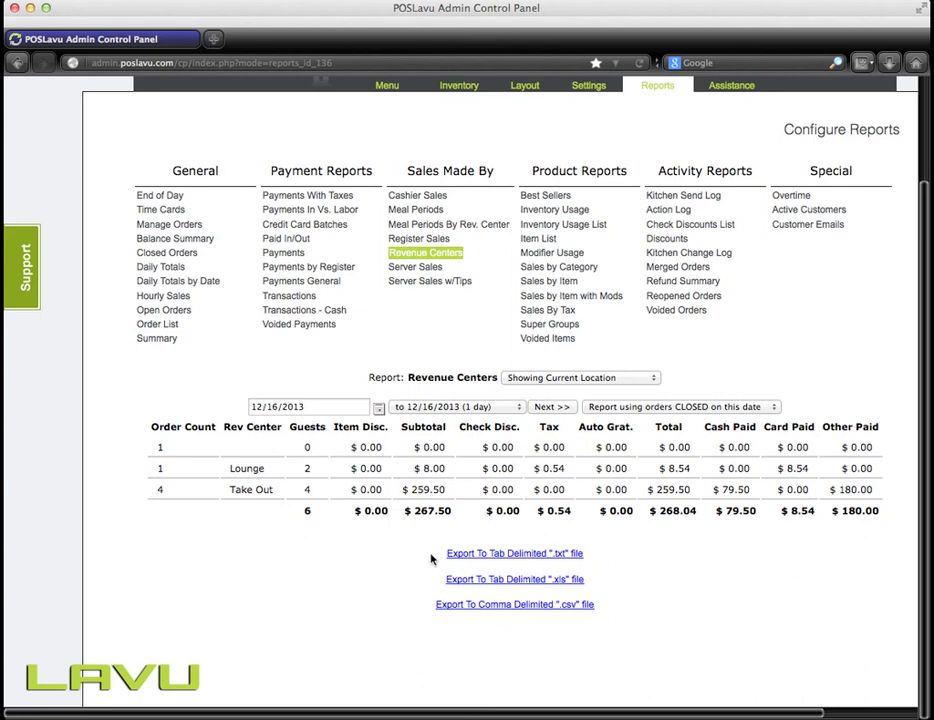